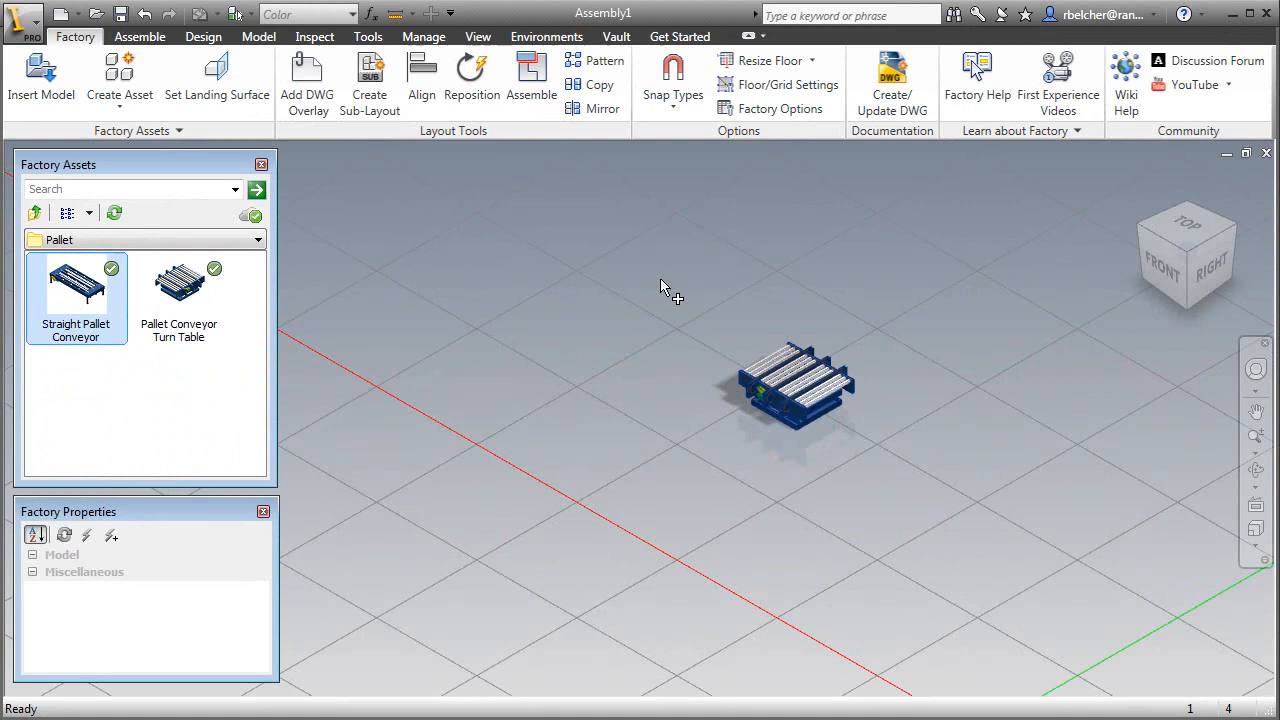
Place the conveyors, fences, robot and wrapping machine around the pallet conveyor and finish placement.
{"action": "left_click", "coordinate": [910, 468]}
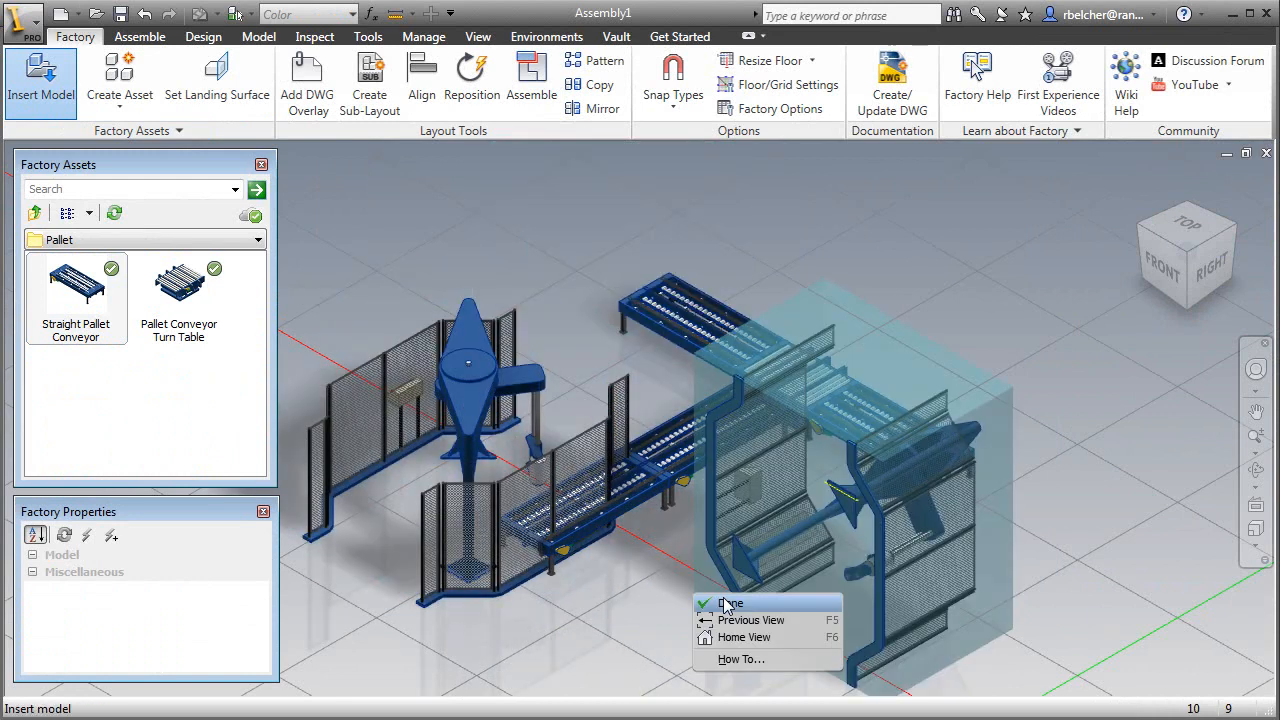
{"action": "left_click", "coordinate": [732, 604]}
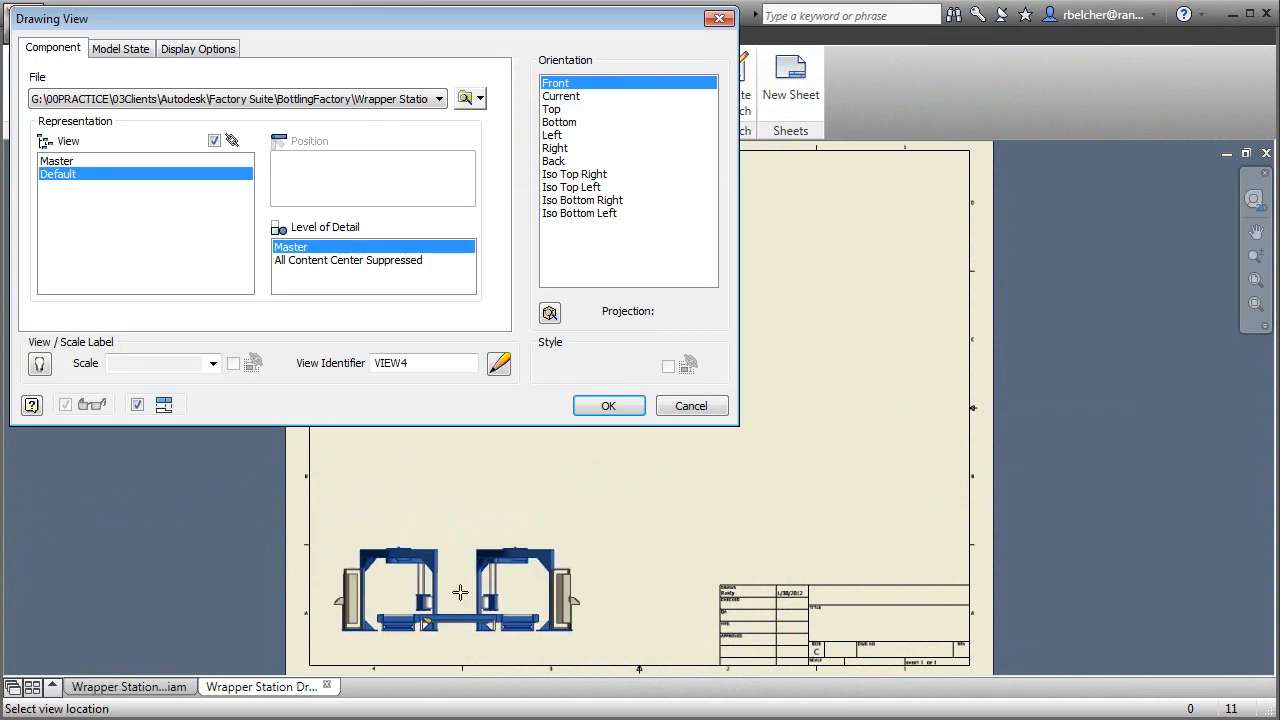
Place the base front view and a parts list, then start auto-ballooning the isometric view.
{"action": "left_click", "coordinate": [608, 404]}
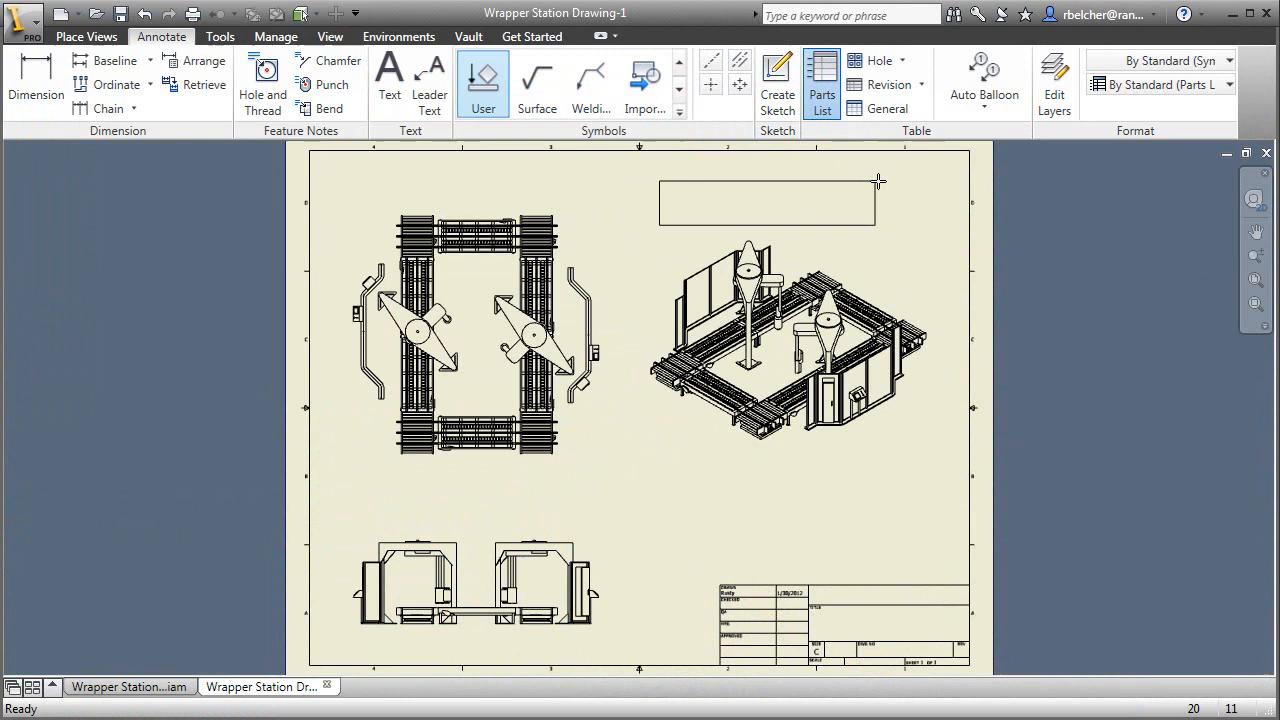
{"action": "left_click", "coordinate": [984, 76]}
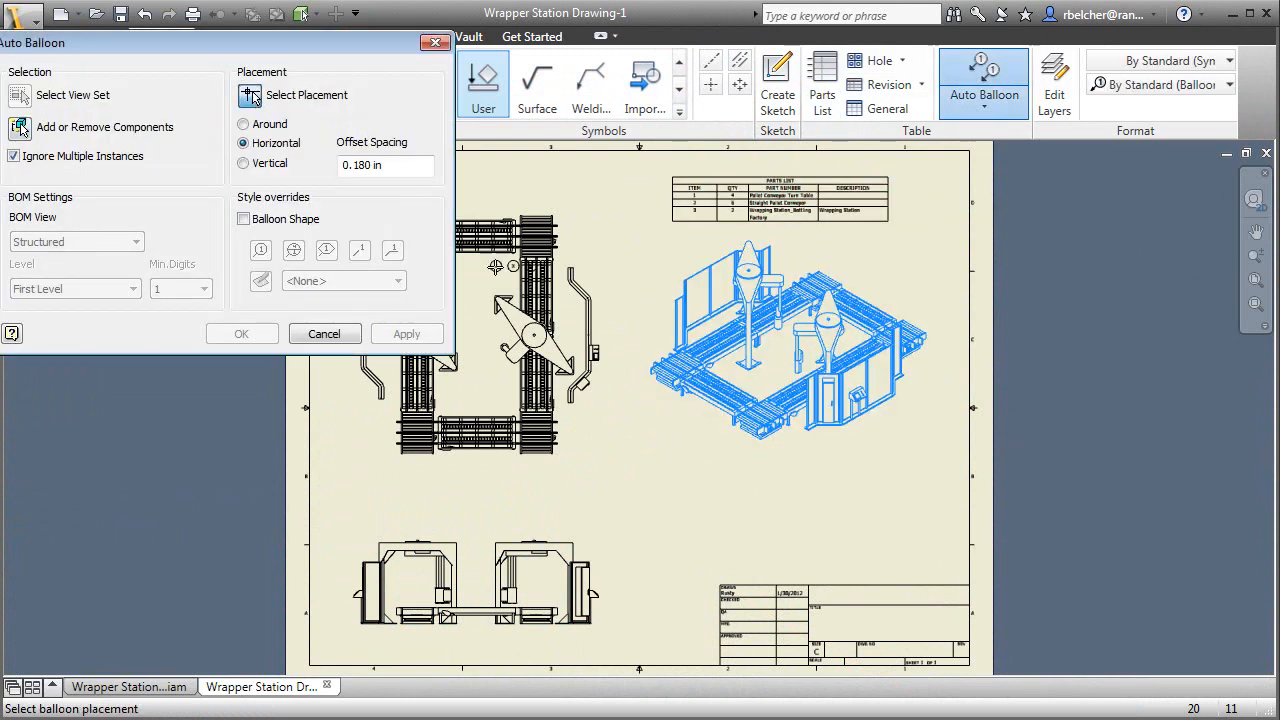
{"action": "left_click", "coordinate": [240, 332]}
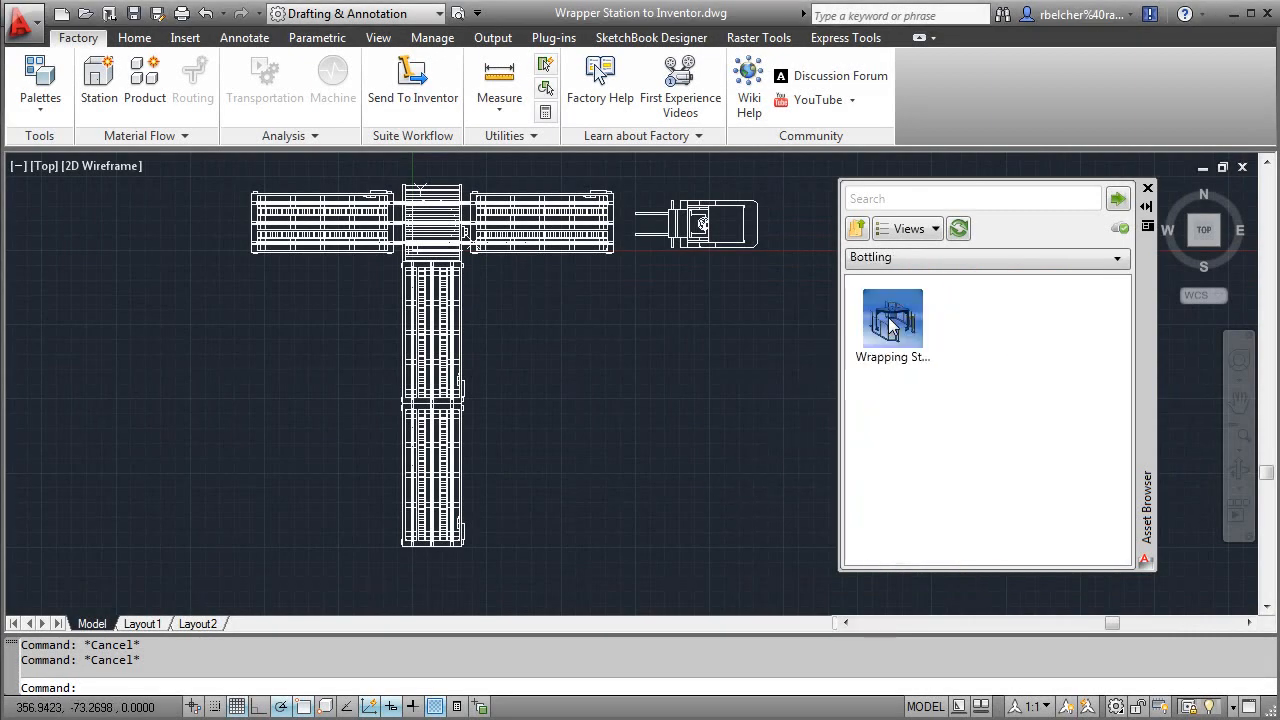
Insert the Wrapping Station asset beside the conveyors and send the layout to Inventor.
{"action": "left_click", "coordinate": [892, 320]}
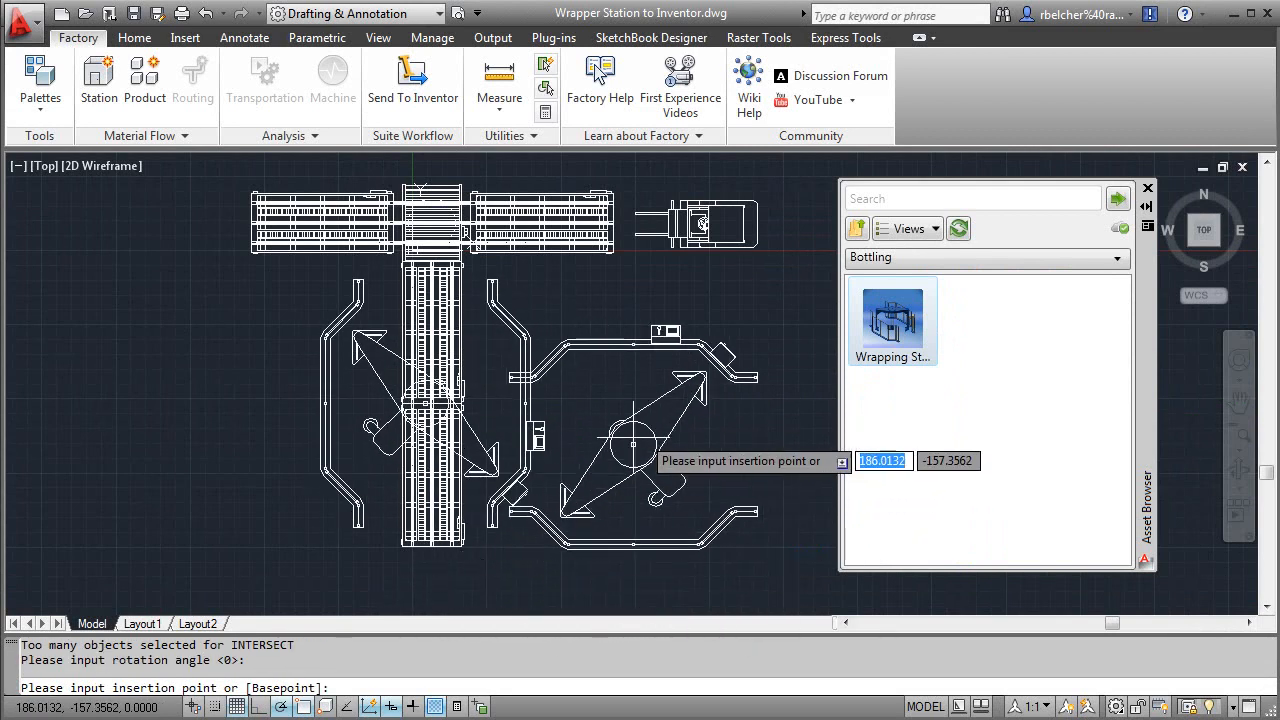
{"action": "left_click", "coordinate": [412, 80]}
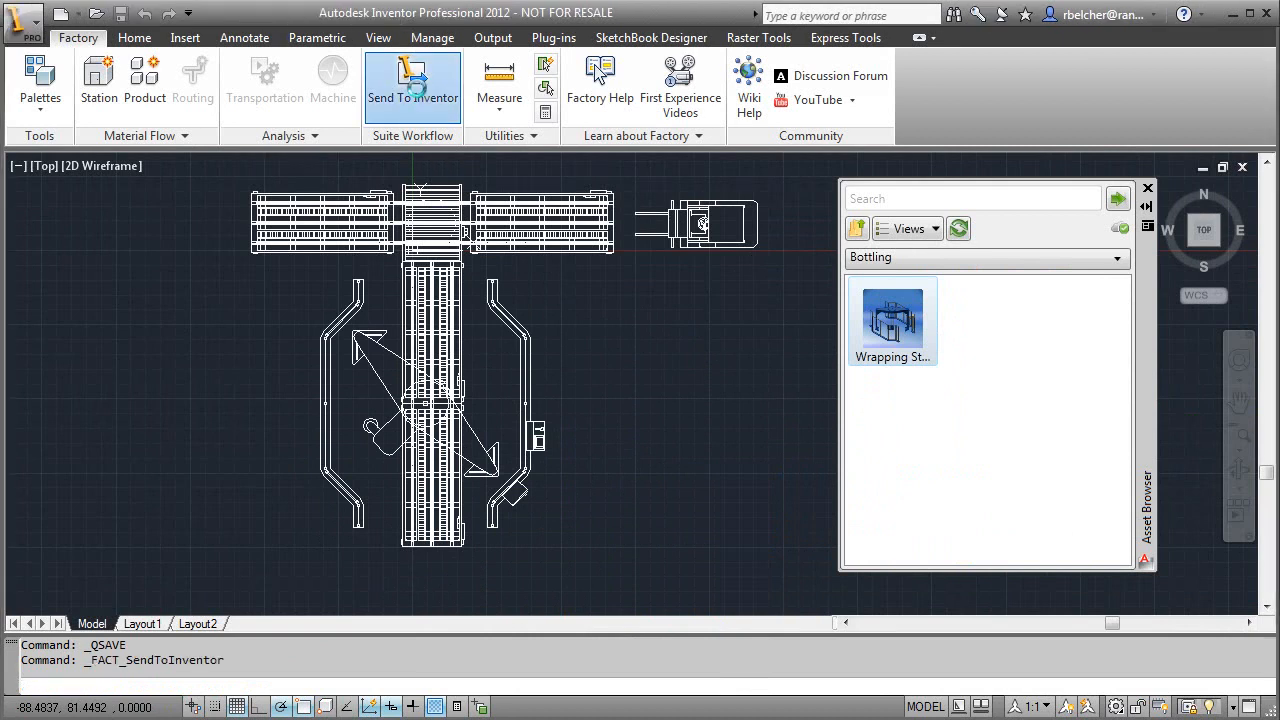
{"action": "left_click", "coordinate": [412, 84]}
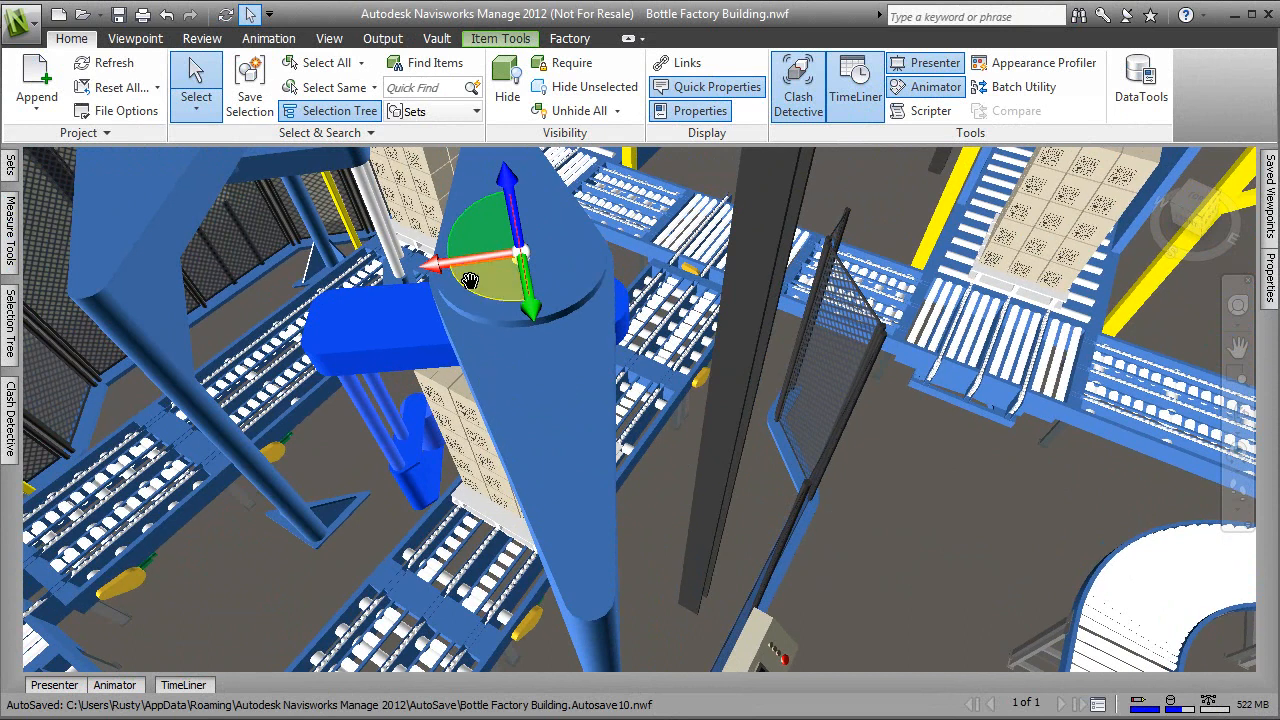
Rotate the selected wrapper part and set up a Clash Detective test against the building.
{"action": "left_click_drag", "start_coordinate": [470, 280], "coordinate": [720, 240]}
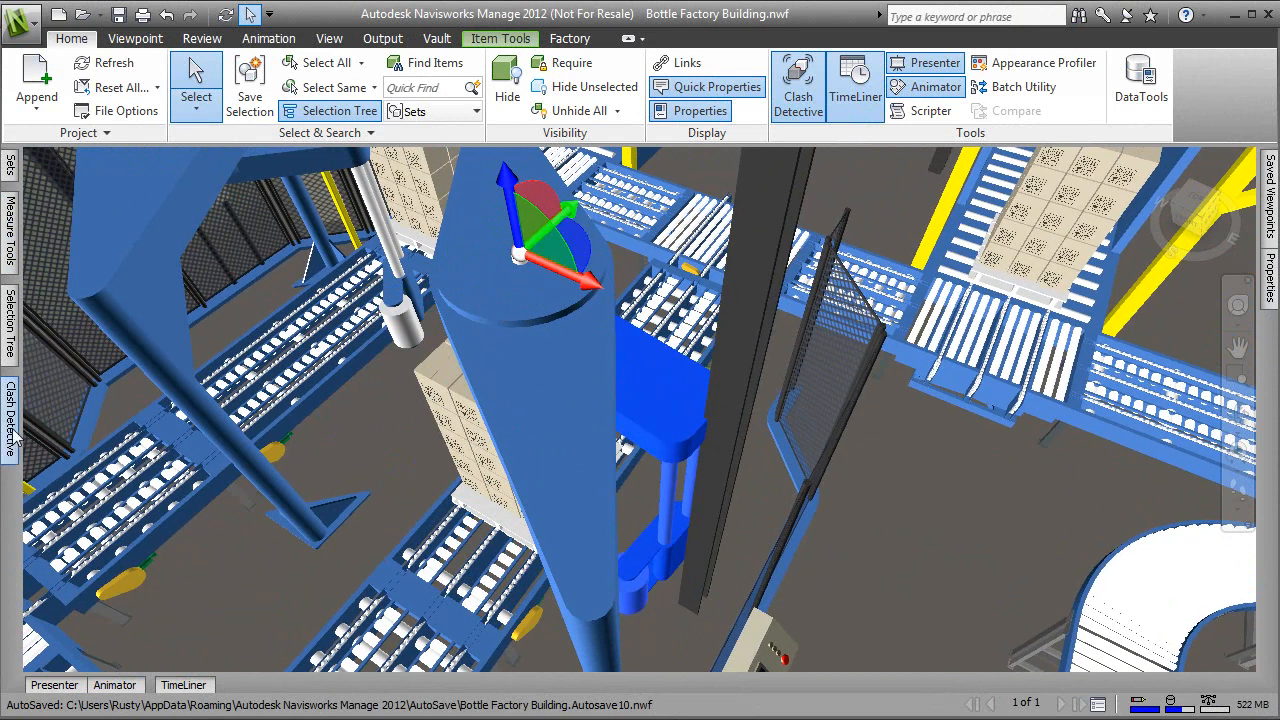
{"action": "left_click", "coordinate": [798, 84]}
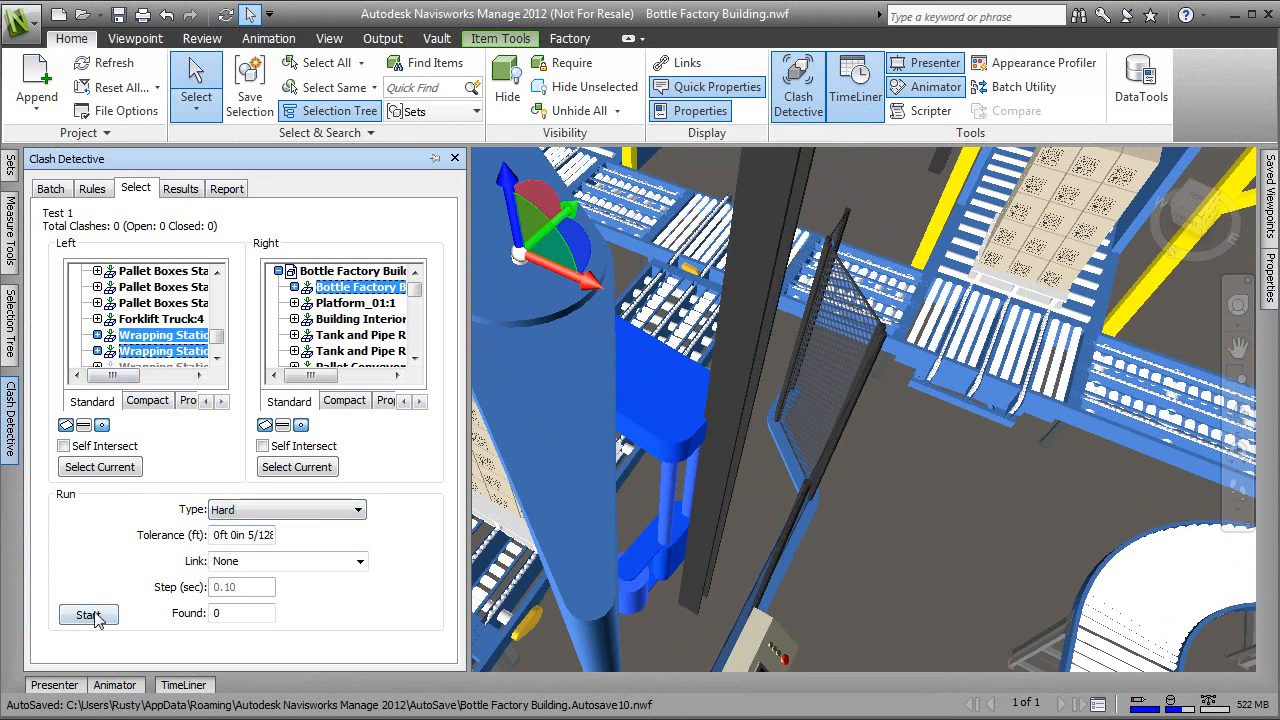
Start the clash test and orbit to inspect the red column intersecting the wrapper station.
{"action": "left_click", "coordinate": [88, 614]}
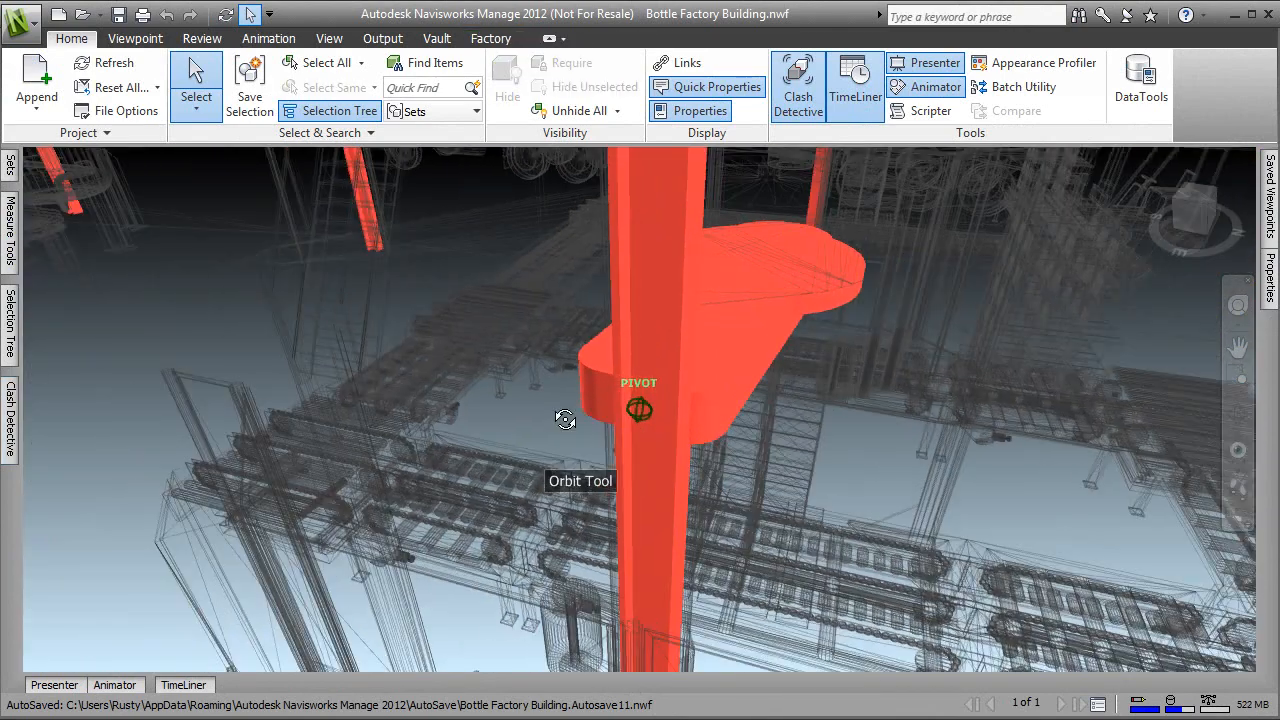
{"action": "left_click_drag", "start_coordinate": [564, 420], "coordinate": [468, 430]}
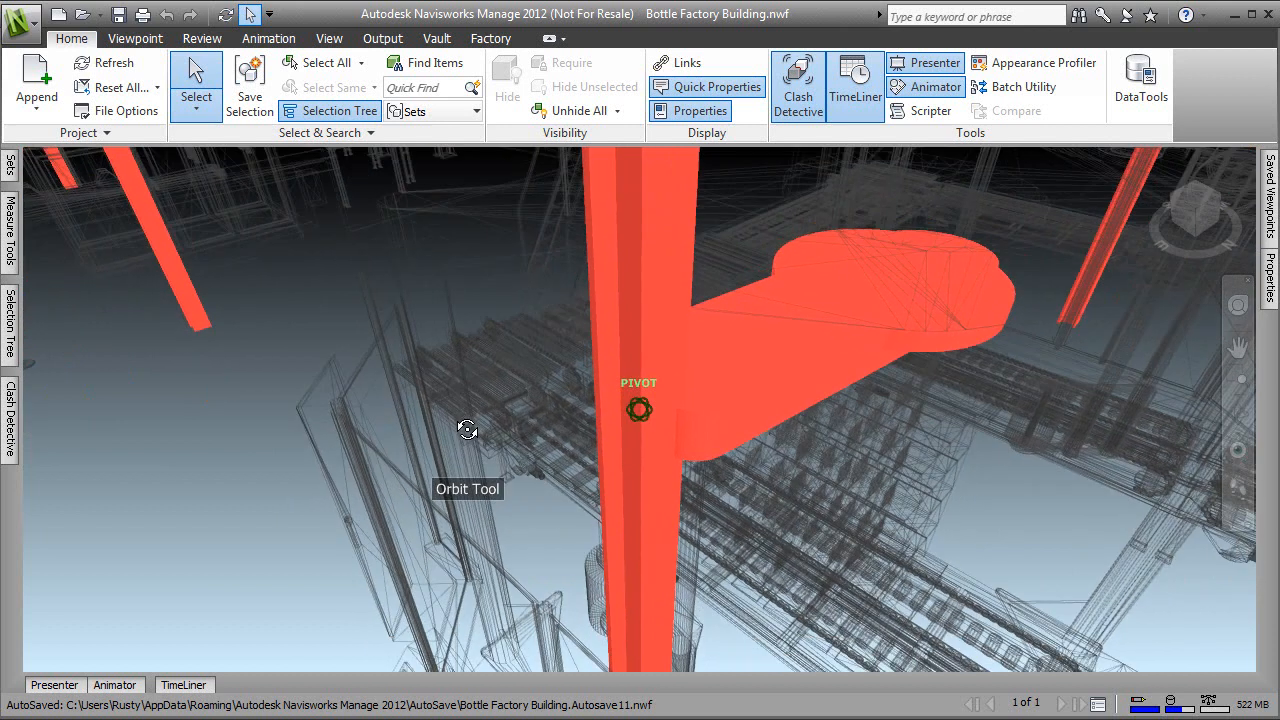
{"action": "left_click", "coordinate": [204, 38]}
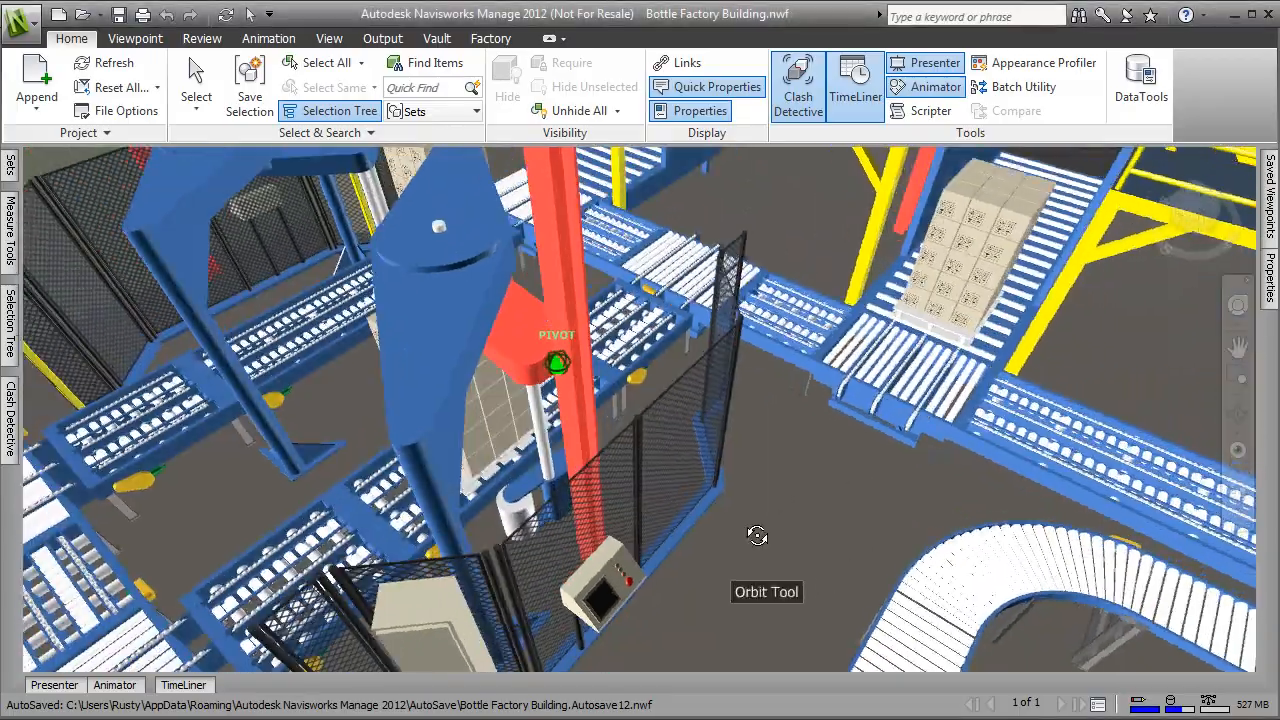
{"action": "left_click_drag", "start_coordinate": [756, 536], "coordinate": [544, 556]}
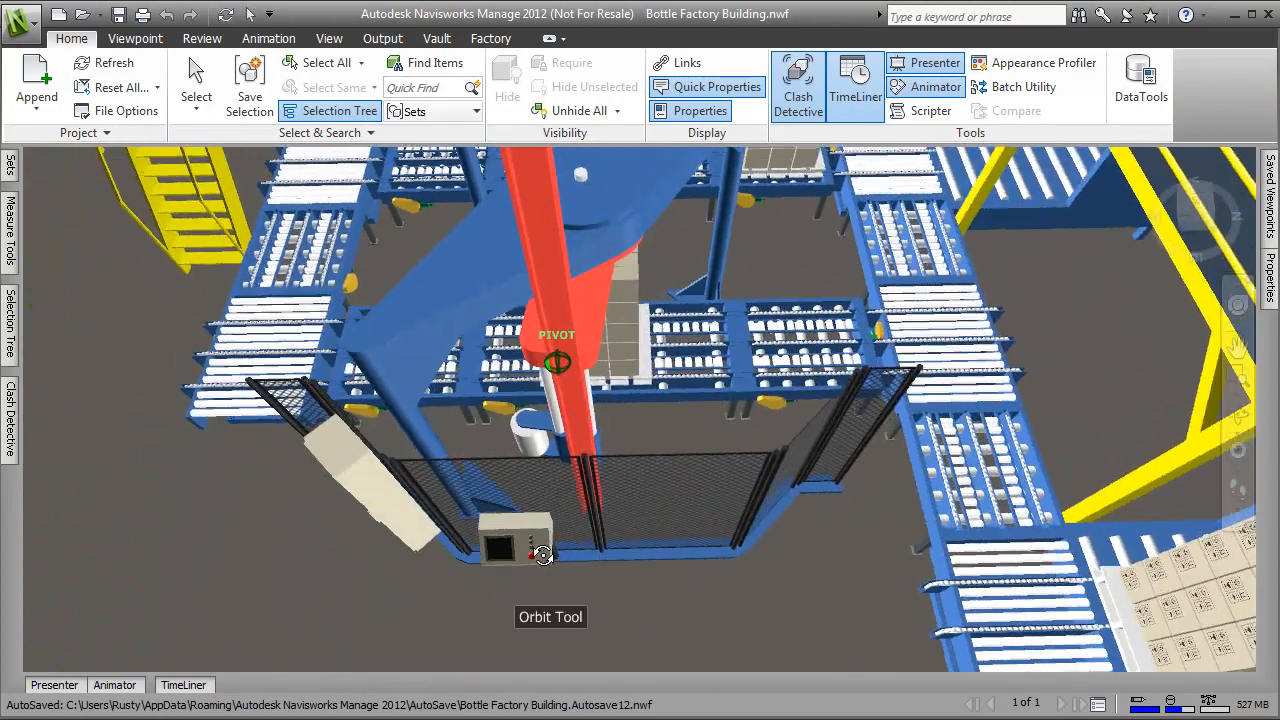
{"action": "left_click_drag", "start_coordinate": [544, 556], "coordinate": [362, 476]}
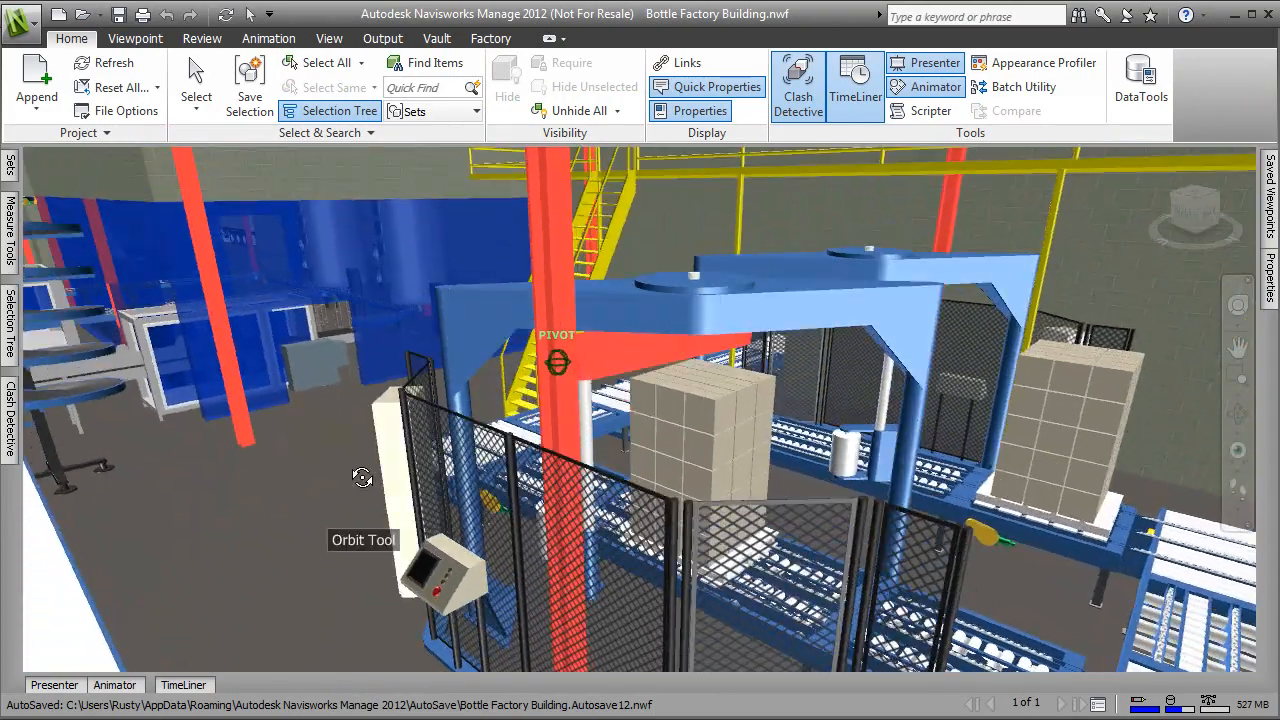